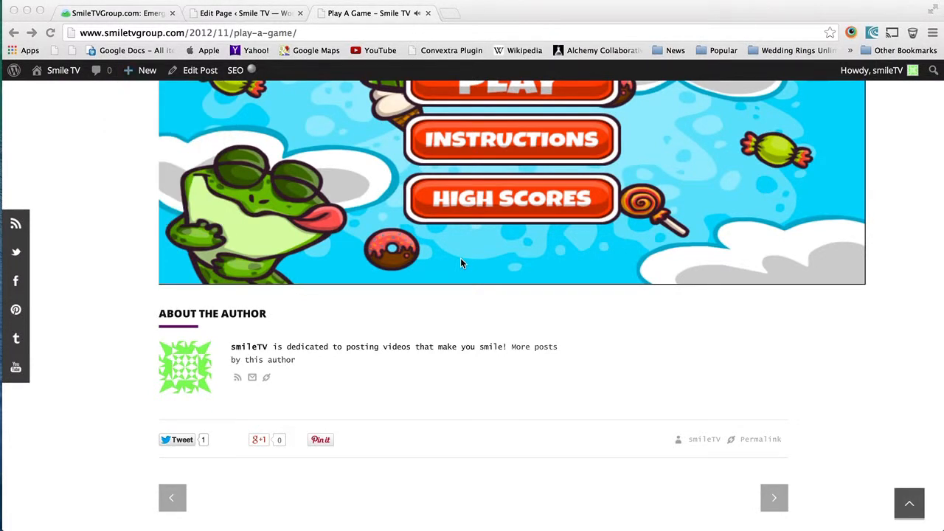
pyautogui.moveTo(165, 330)
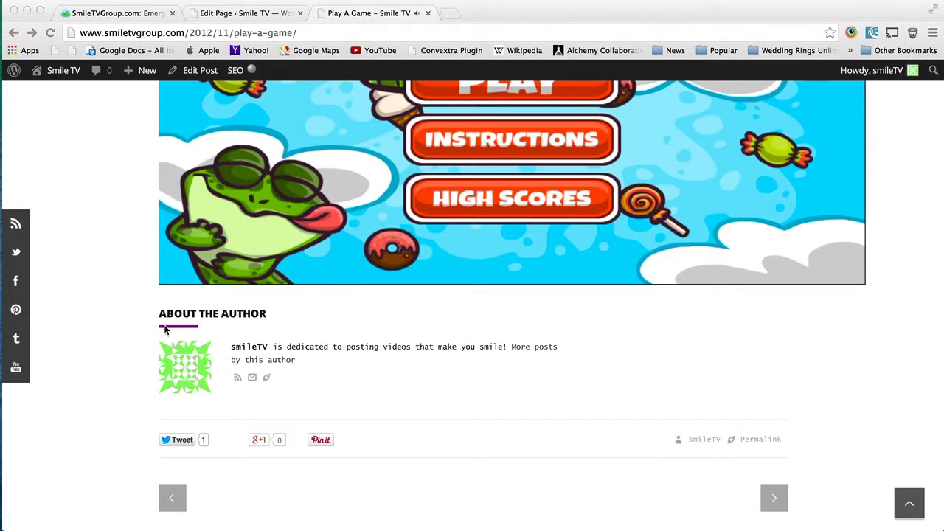
pyautogui.moveTo(146, 333)
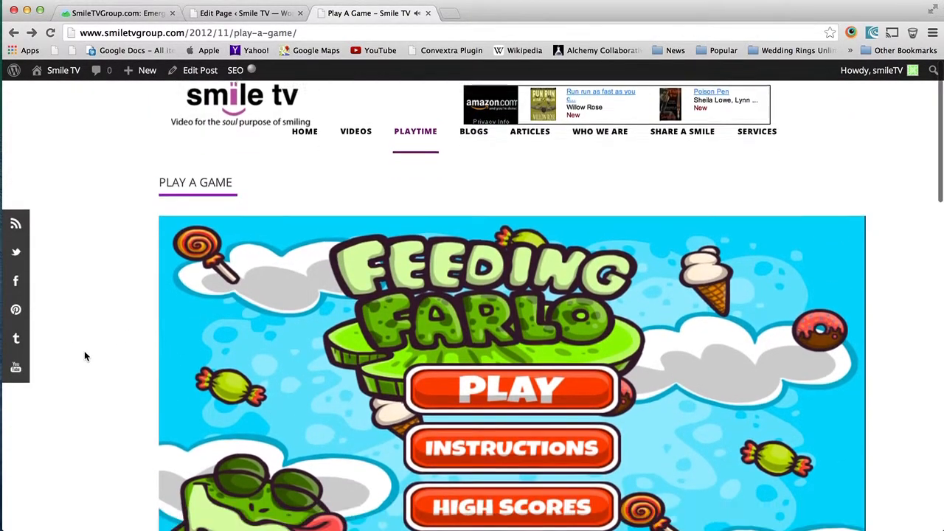
# Inspect the About the Author box on the Play A Game post and test display: none live.
pyautogui.scroll(-3)
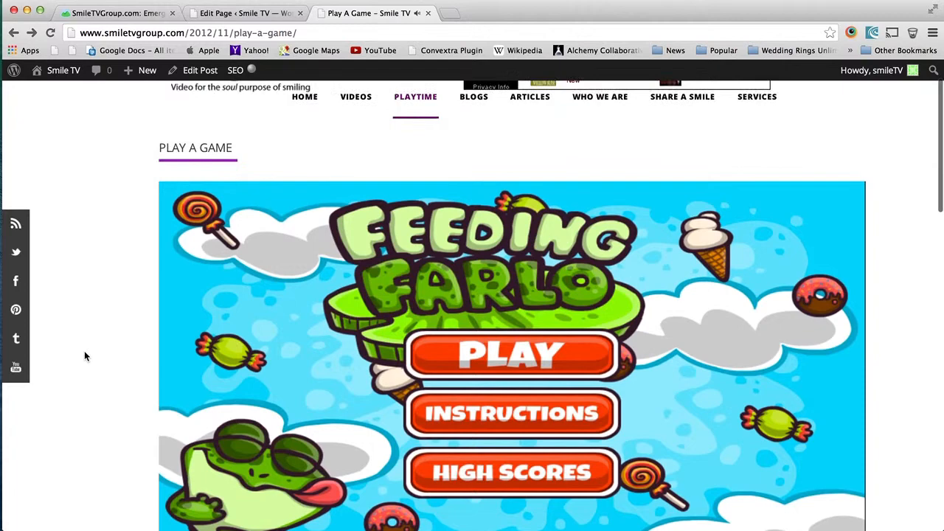
pyautogui.scroll(-3)
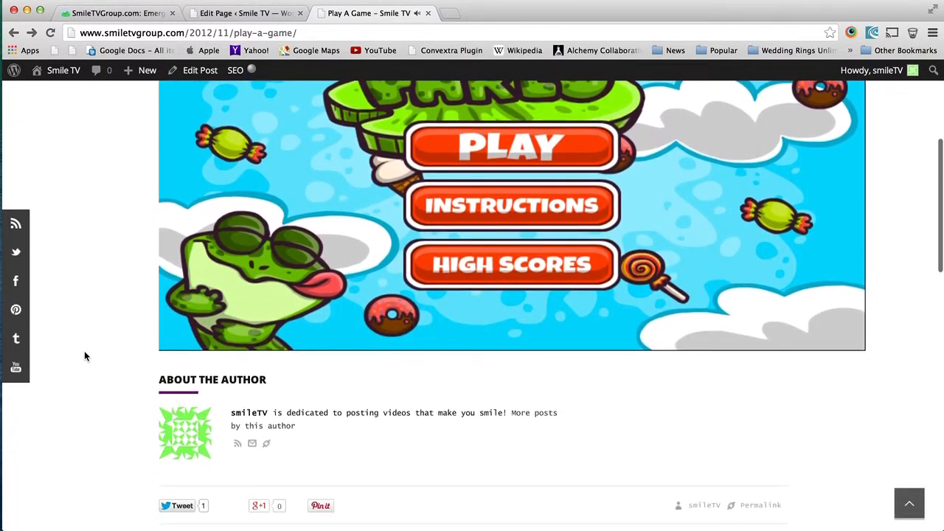
pyautogui.scroll(-3)
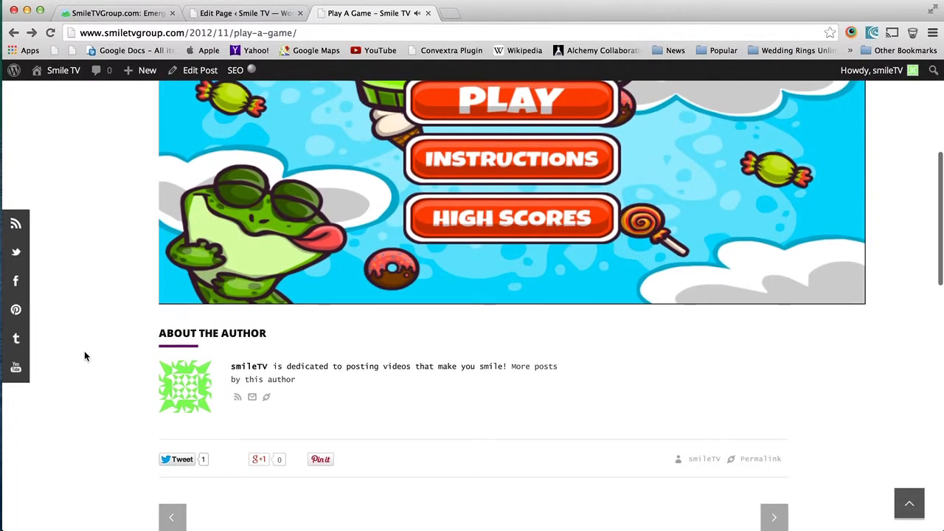
pyautogui.scroll(-3)
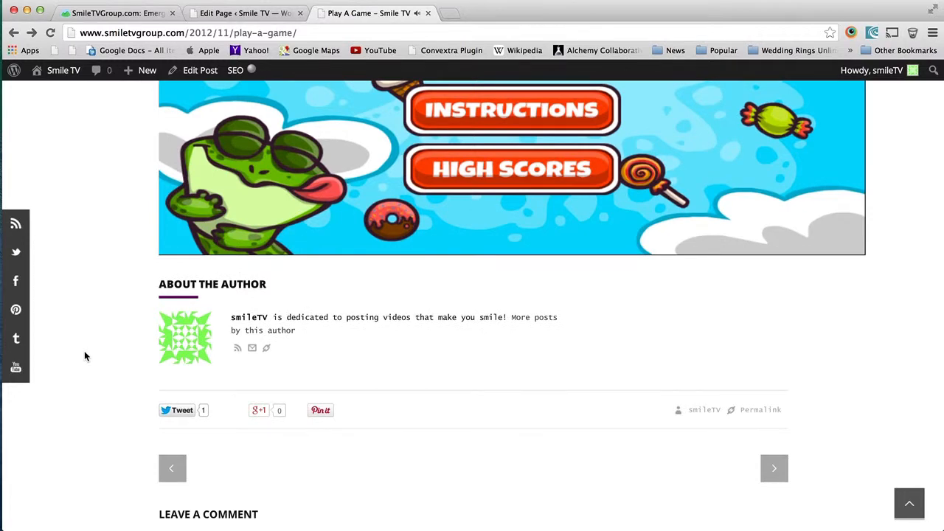
pyautogui.scroll(-3)
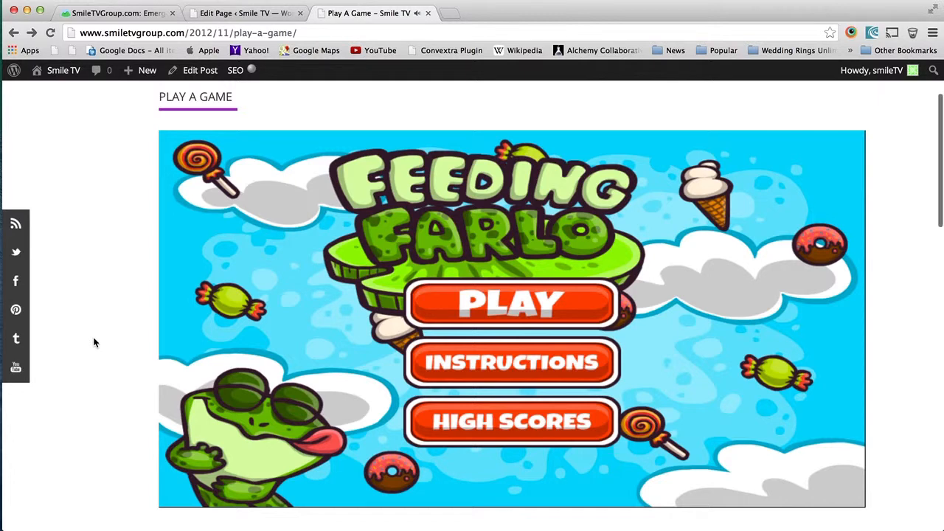
pyautogui.scroll(-3)
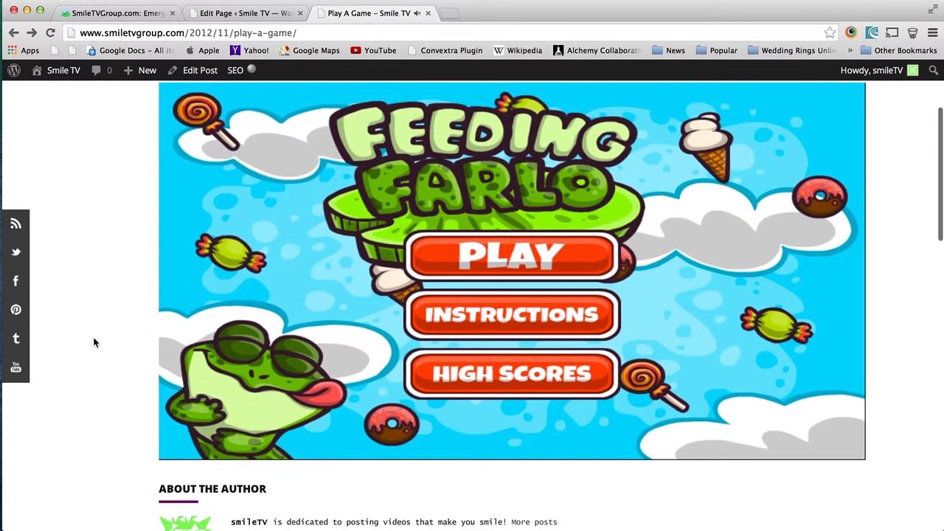
pyautogui.scroll(-3)
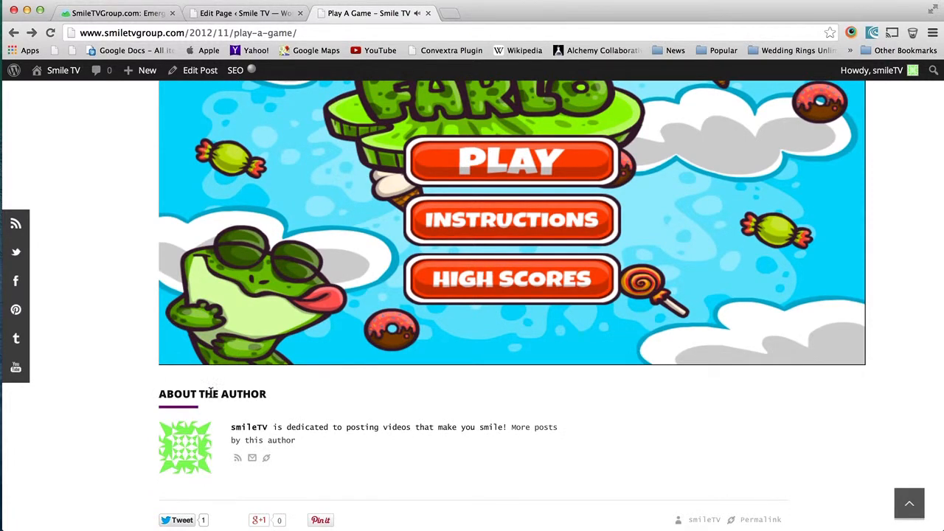
pyautogui.rightClick(248, 394)
pyautogui.write('display: none;')
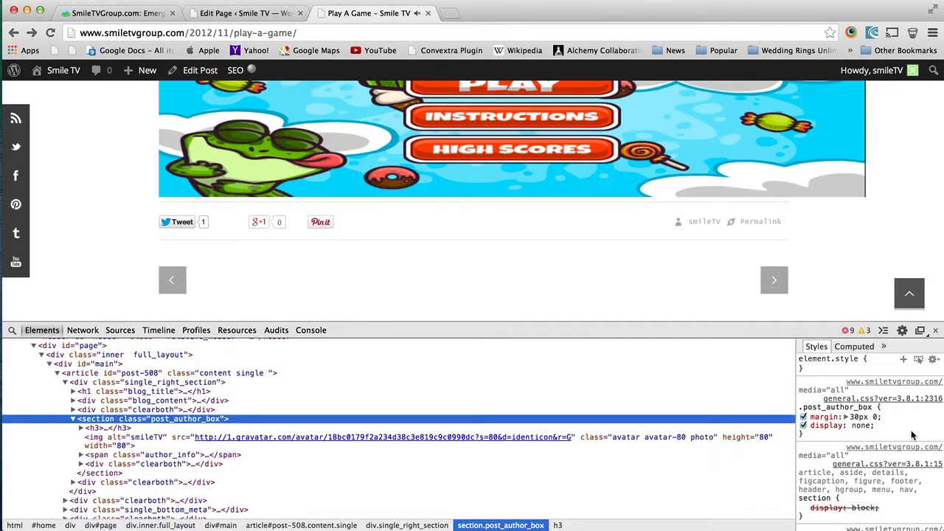
pyautogui.scroll(-3)
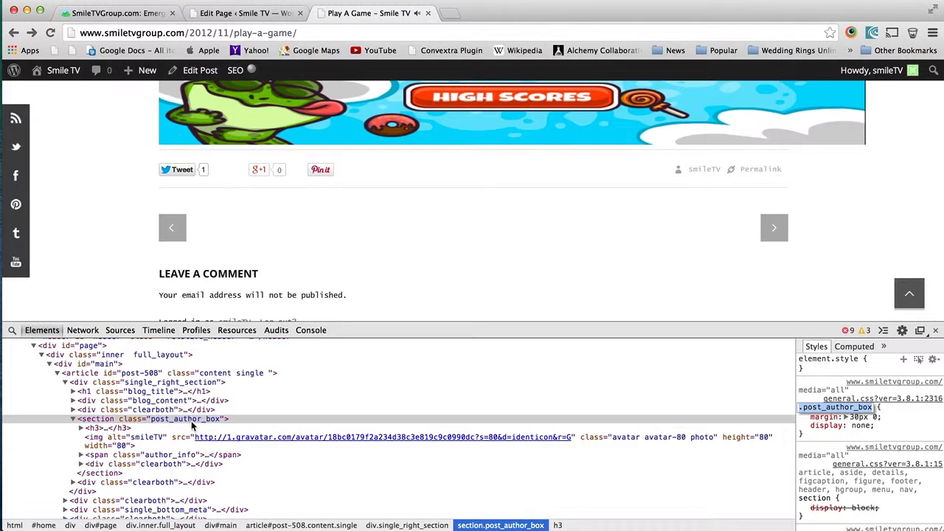
pyautogui.moveTo(191, 421)
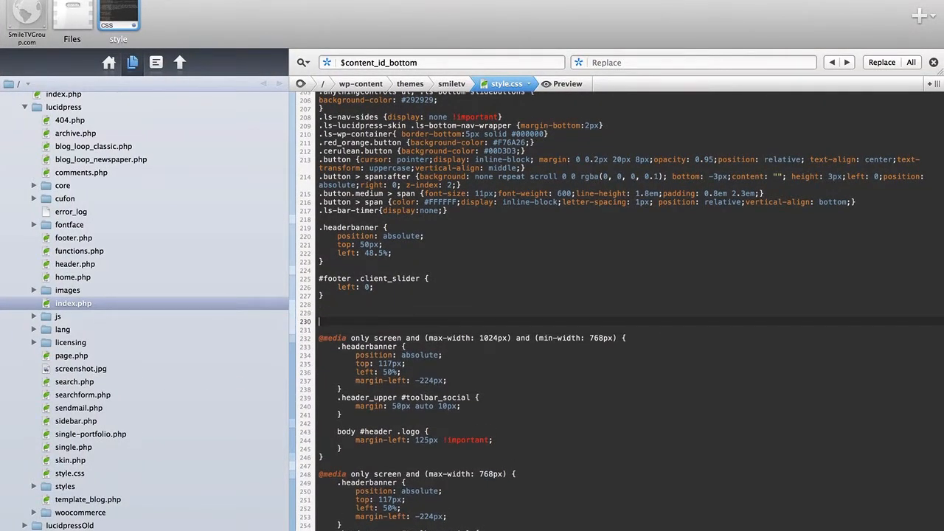
# Begin a new style.css selector '.postid-508' after the #footer .client_slider rule.
pyautogui.write('.postid-508')
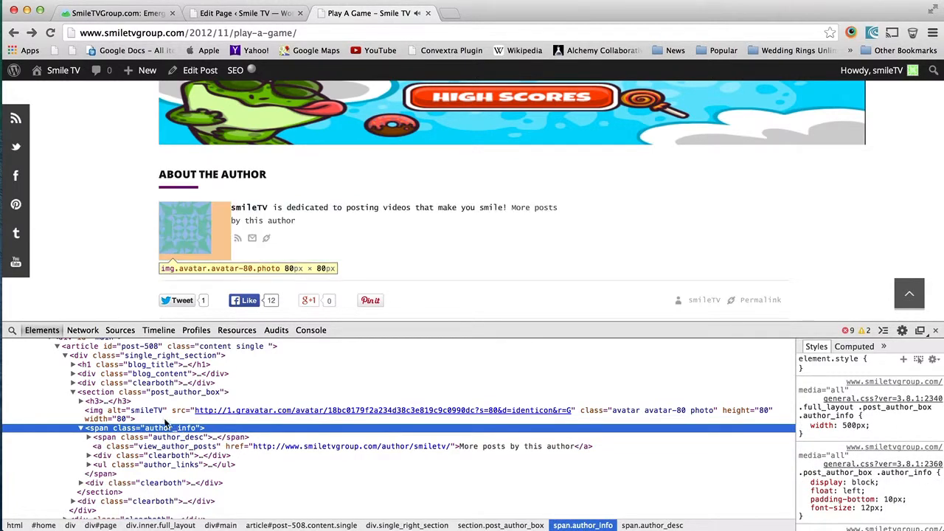
# Select span.author_info in the Elements panel to read the author box class names.
pyautogui.click(153, 392)
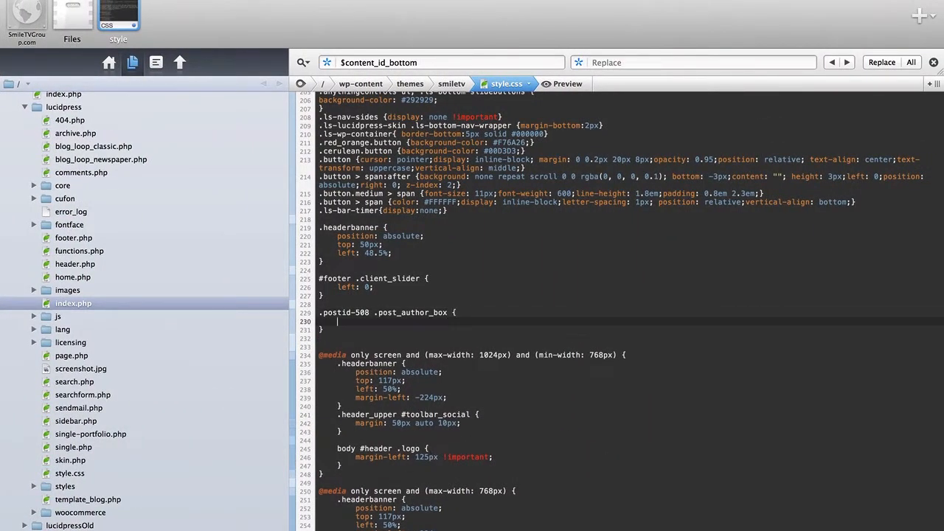
# Give the .postid-508 .post_author_box rule a display: none property and save.
pyautogui.doubleClick(336, 313)
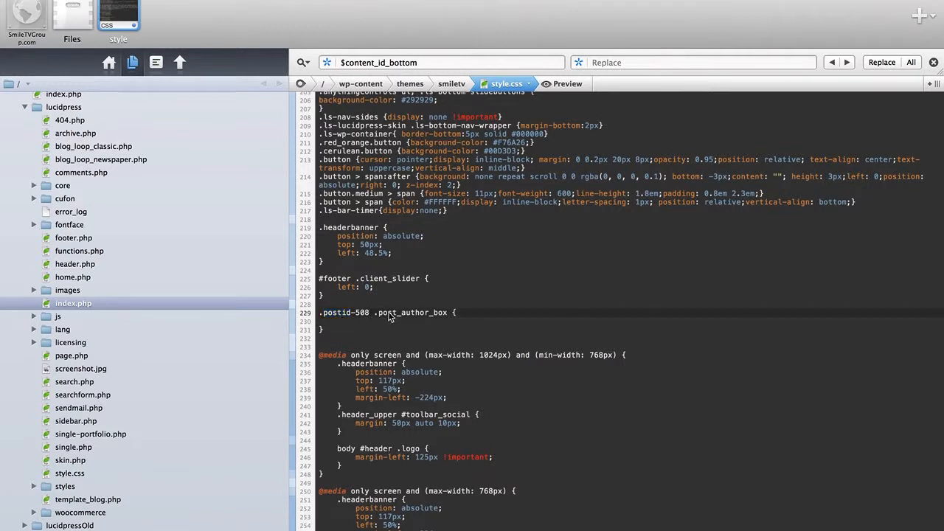
pyautogui.doubleClick(412, 312)
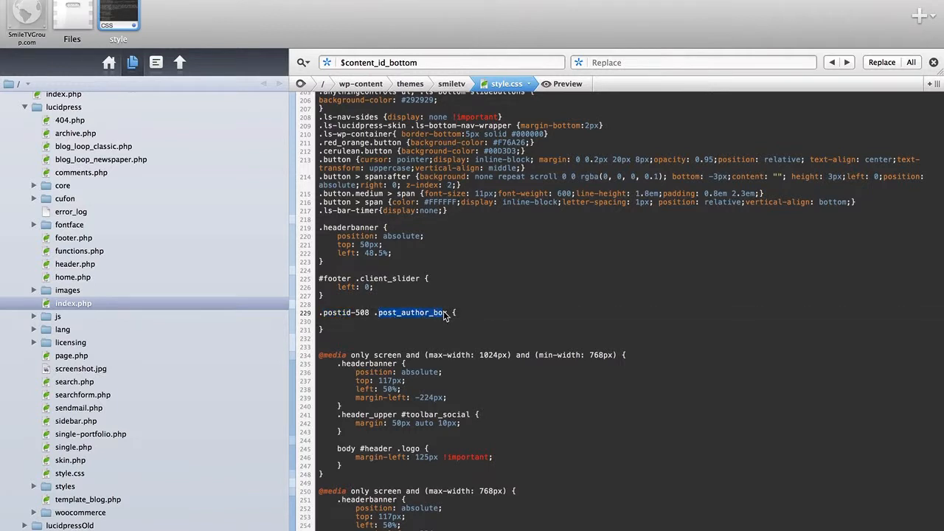
pyautogui.write('dis')
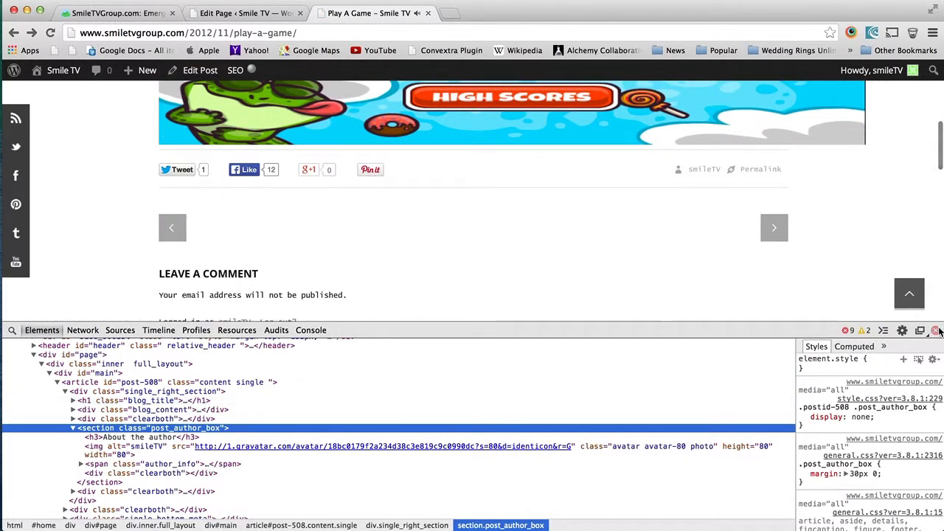
# Reload the post, go to the Blogs page and inspect another post's author box markup.
pyautogui.click(935, 331)
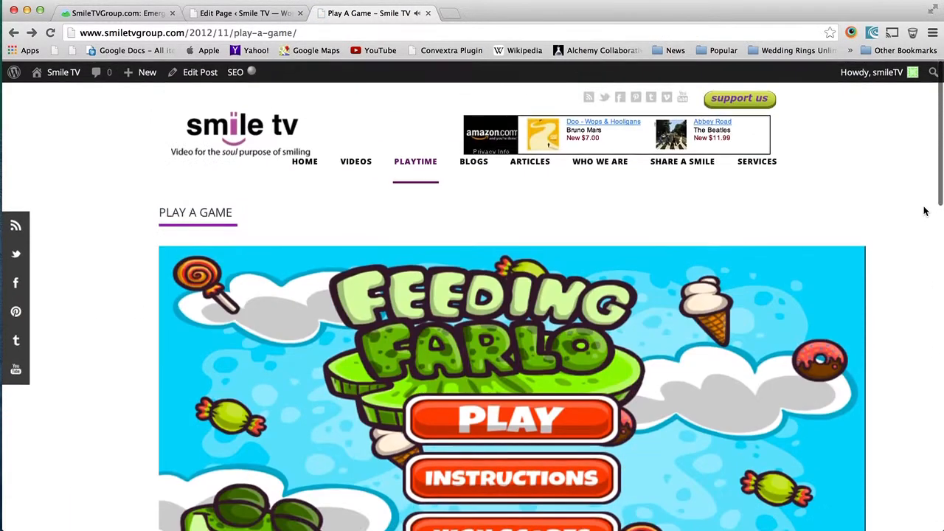
pyautogui.click(473, 159)
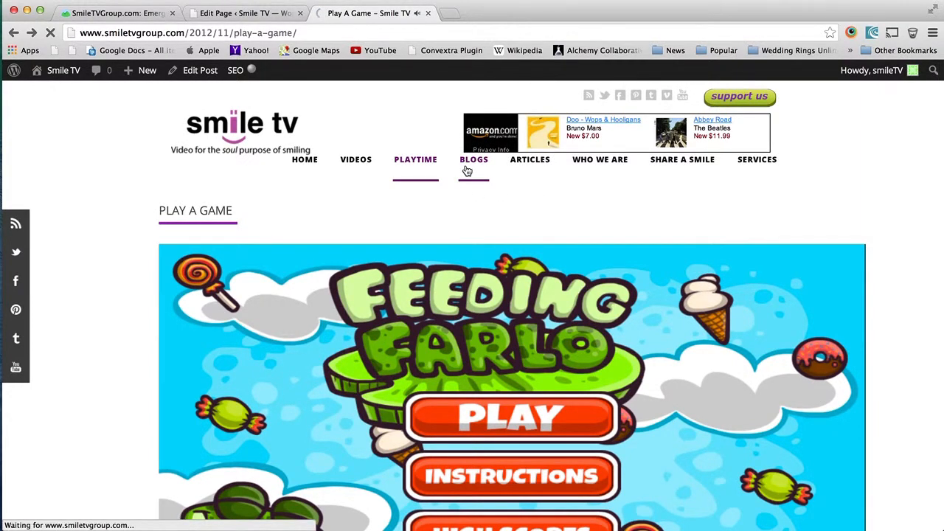
pyautogui.click(473, 159)
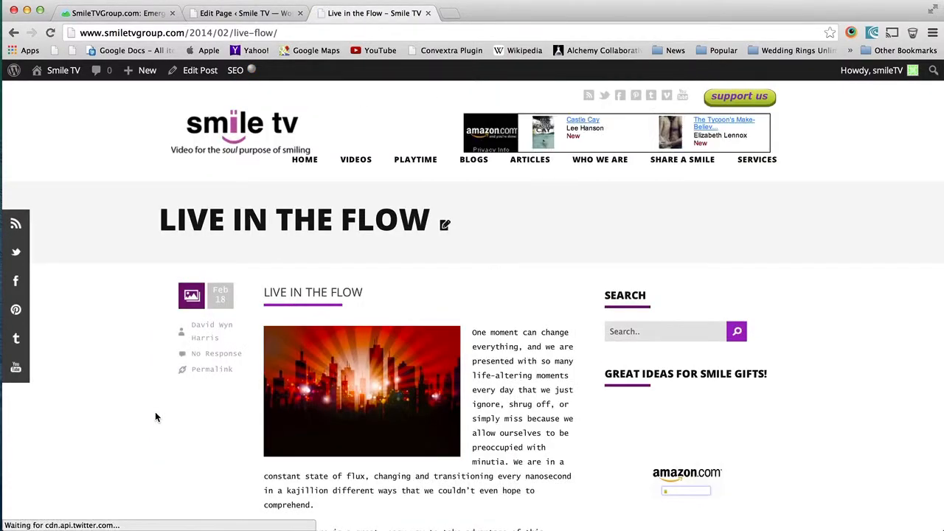
pyautogui.scroll(-3)
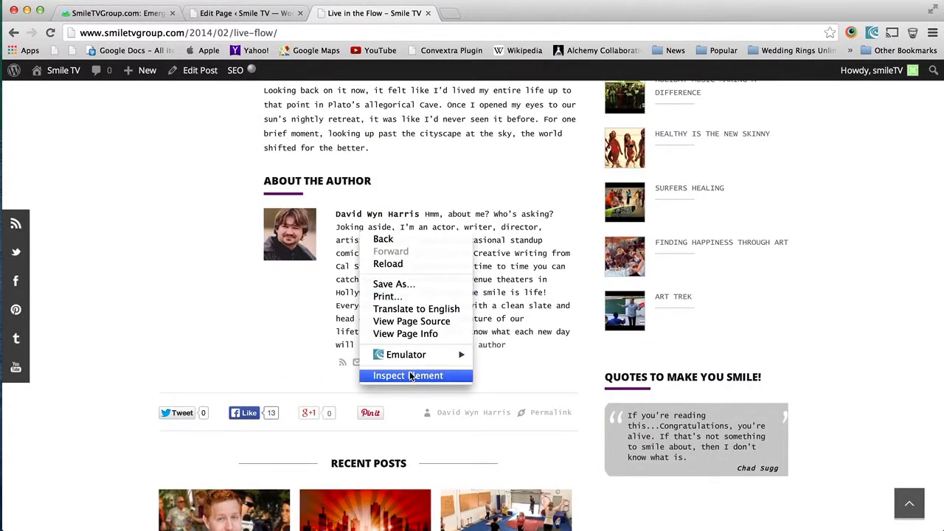
pyautogui.click(407, 376)
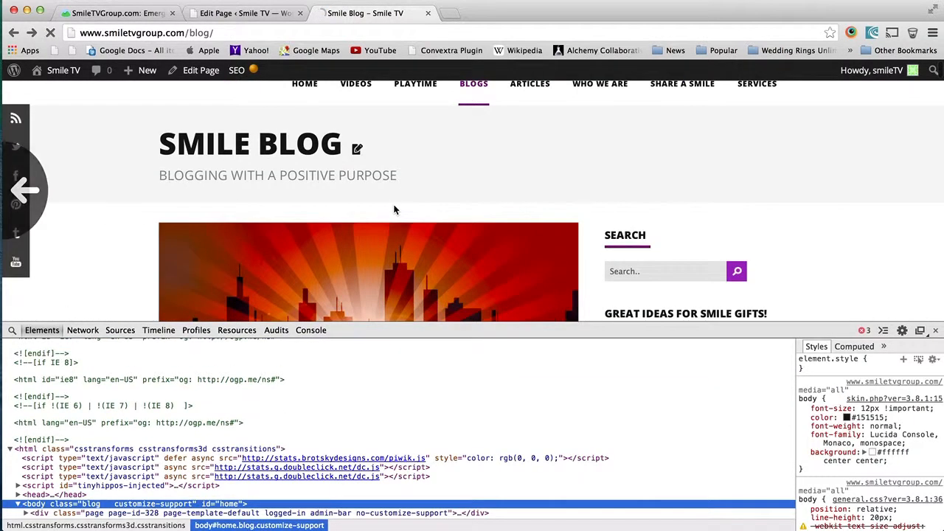
# Return to the Play A Game post, note its postid-508 body class and inspect the sharing bar.
pyautogui.click(416, 83)
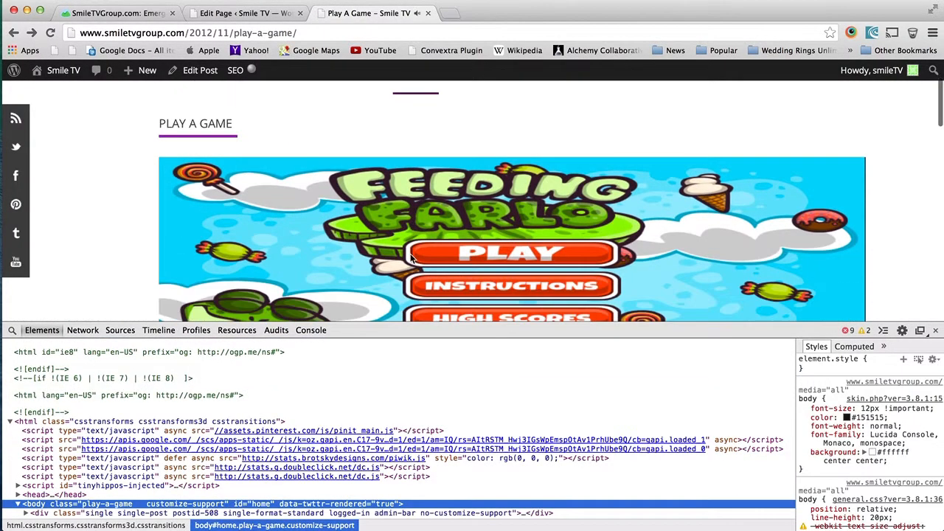
pyautogui.scroll(-3)
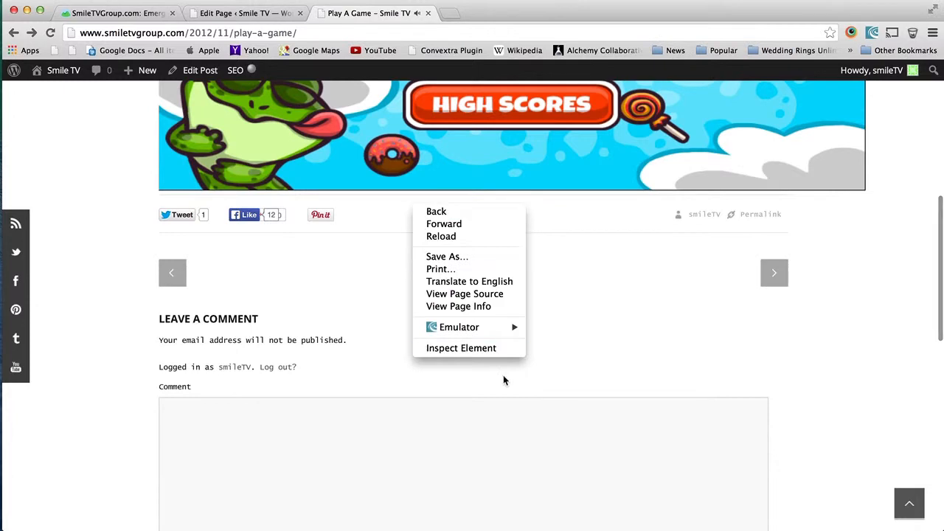
pyautogui.click(460, 348)
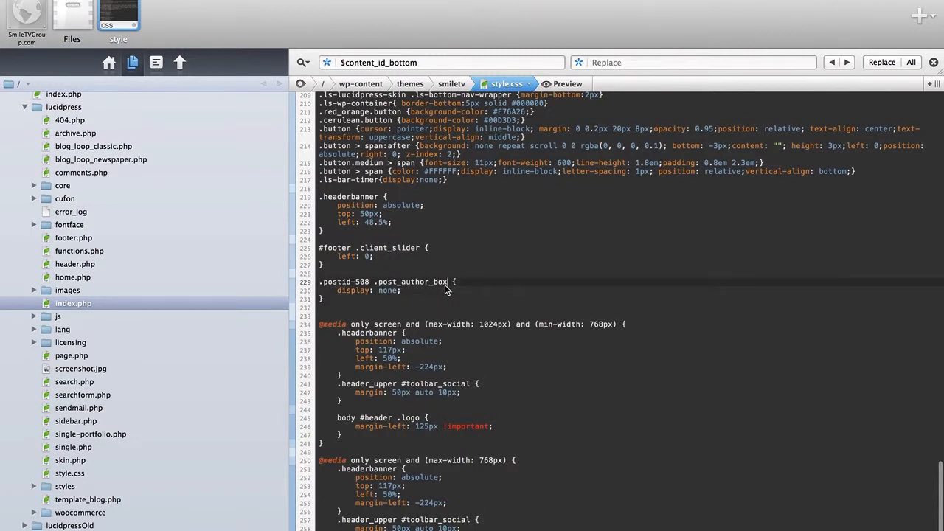
# Extend the selector to '.postid-508 .post_author_box, .postid-508 .single_bottom_meta' and save.
pyautogui.write(', .single_bottom_meta')
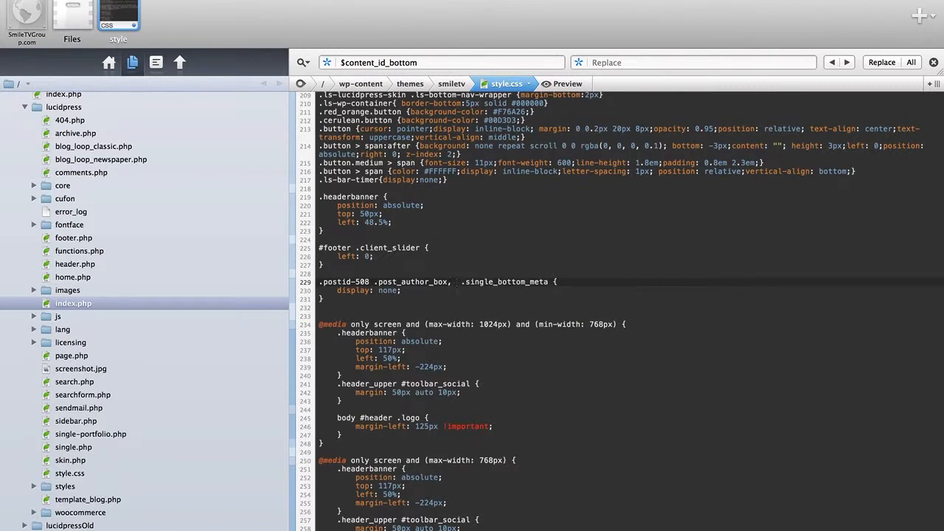
pyautogui.write('.postid-508')
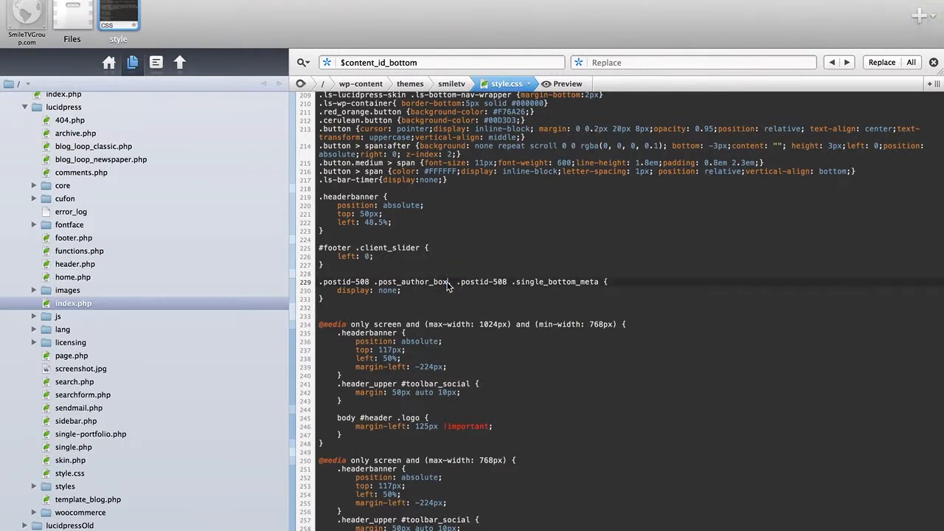
pyautogui.doubleClick(383, 282)
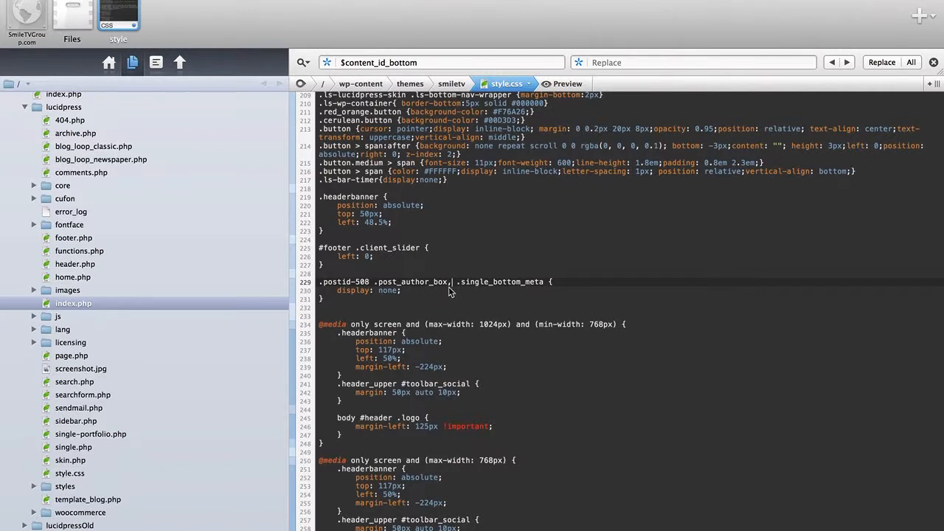
pyautogui.moveTo(464, 289)
pyautogui.write('postid-508 .')
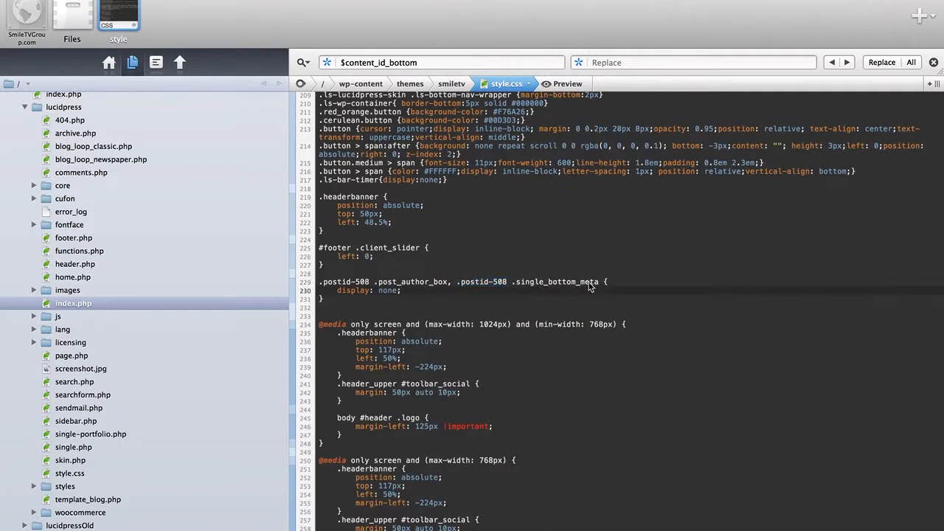
pyautogui.moveTo(587, 295)
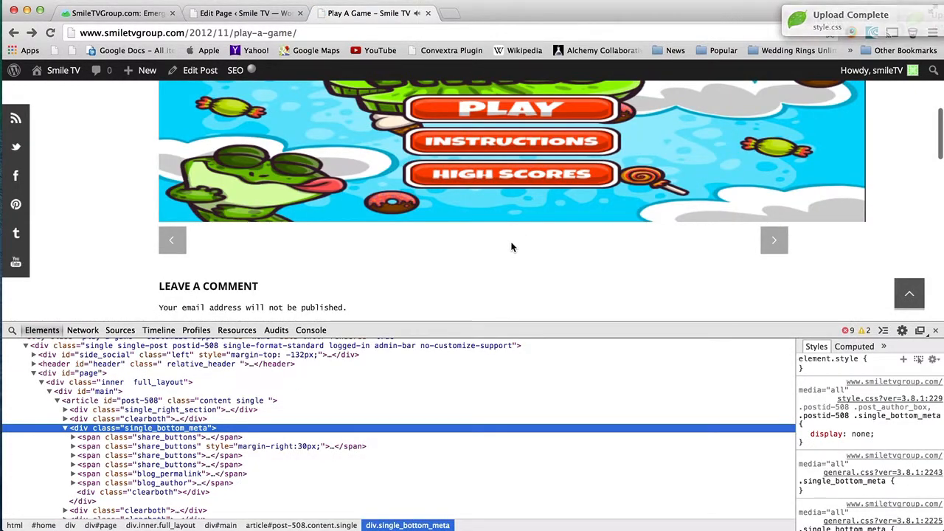
# Inspect the bottom meta to confirm display: none now hides the sharing bar.
pyautogui.rightClick(773, 239)
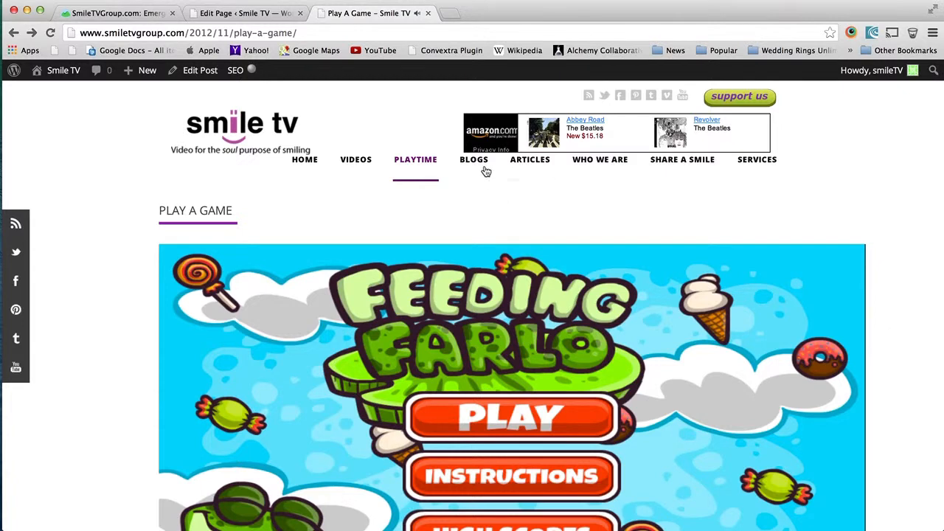
# Check that the Live in the Flow post still shows its author box and sharing bar.
pyautogui.click(474, 160)
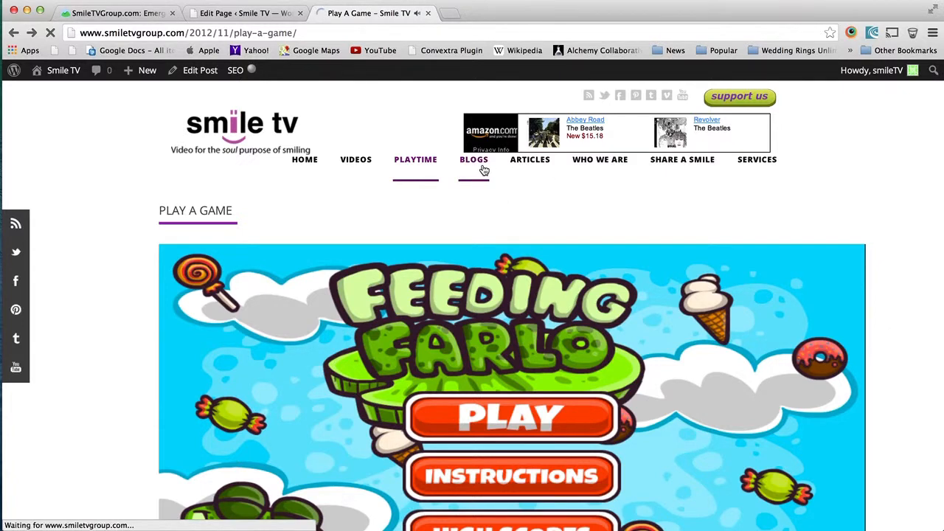
pyautogui.click(473, 159)
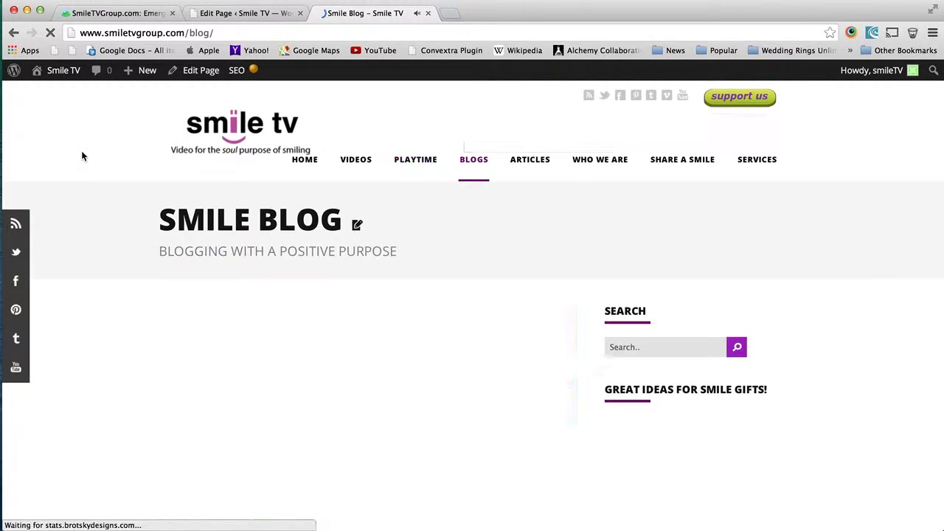
pyautogui.scroll(-3)
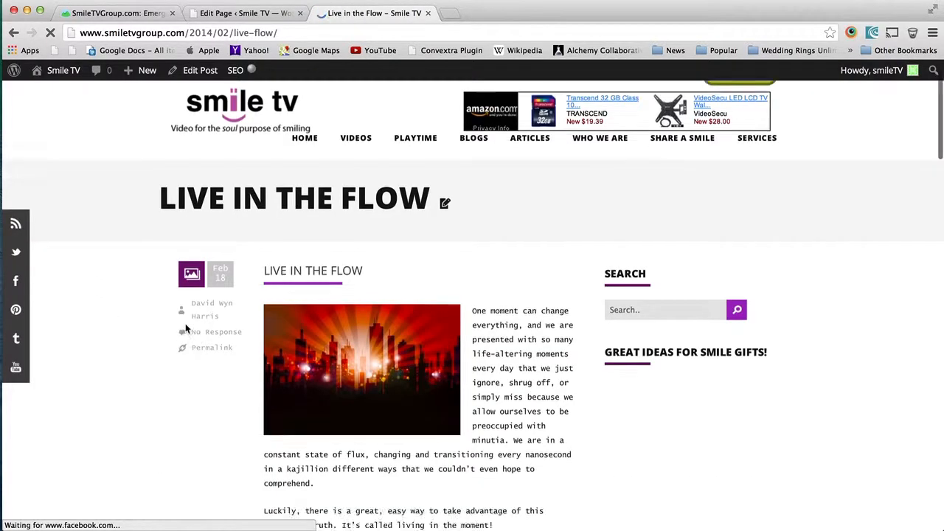
pyautogui.scroll(-3)
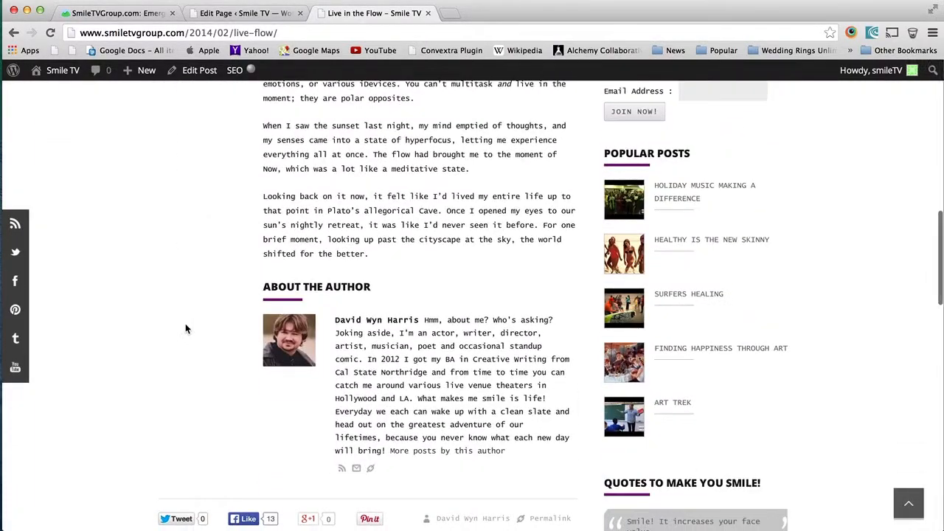
pyautogui.scroll(-3)
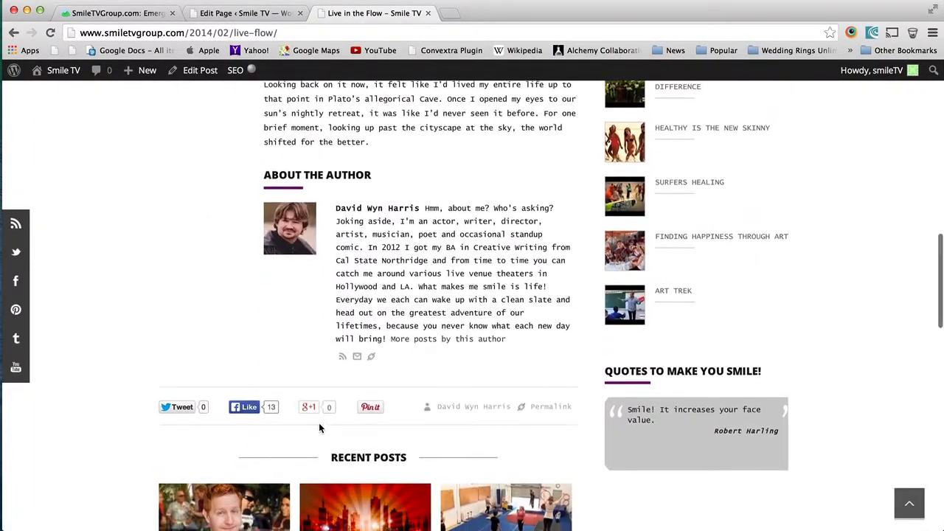
pyautogui.scroll(-3)
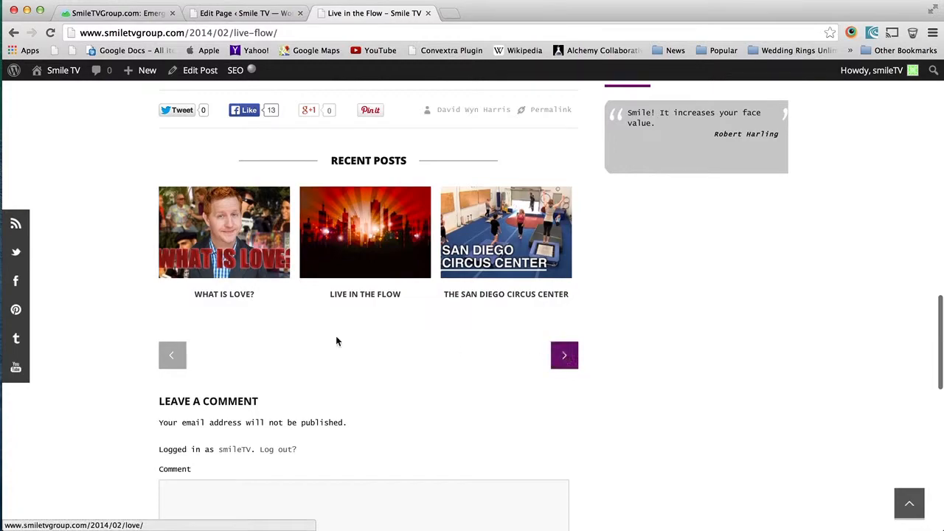
pyautogui.scroll(-3)
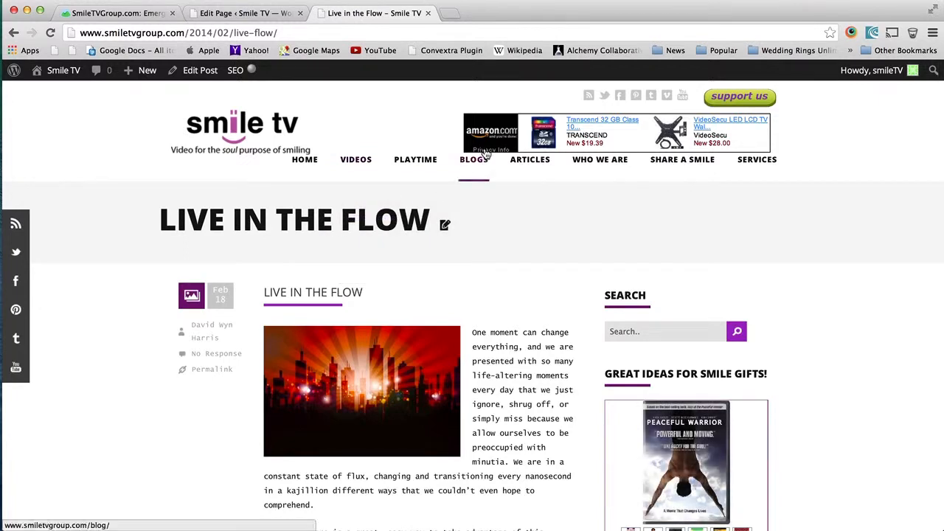
pyautogui.moveTo(416, 159)
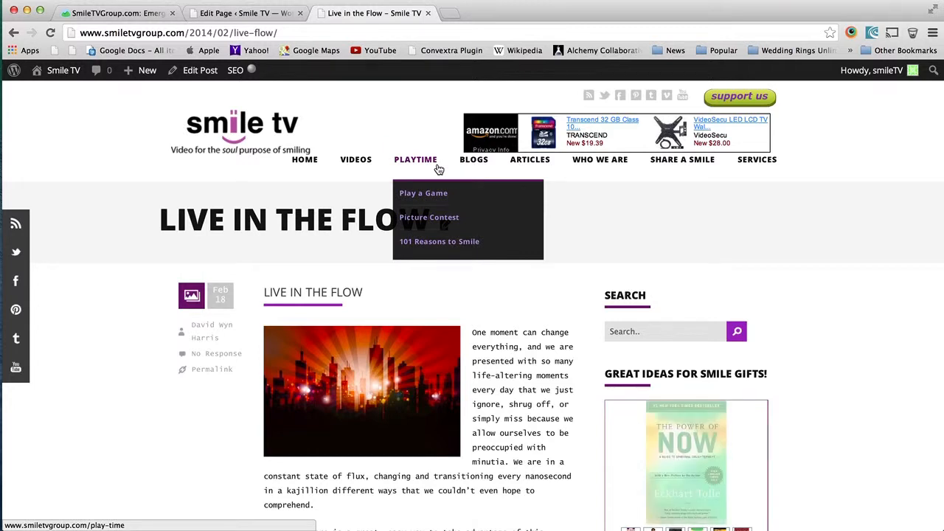
pyautogui.moveTo(460, 103)
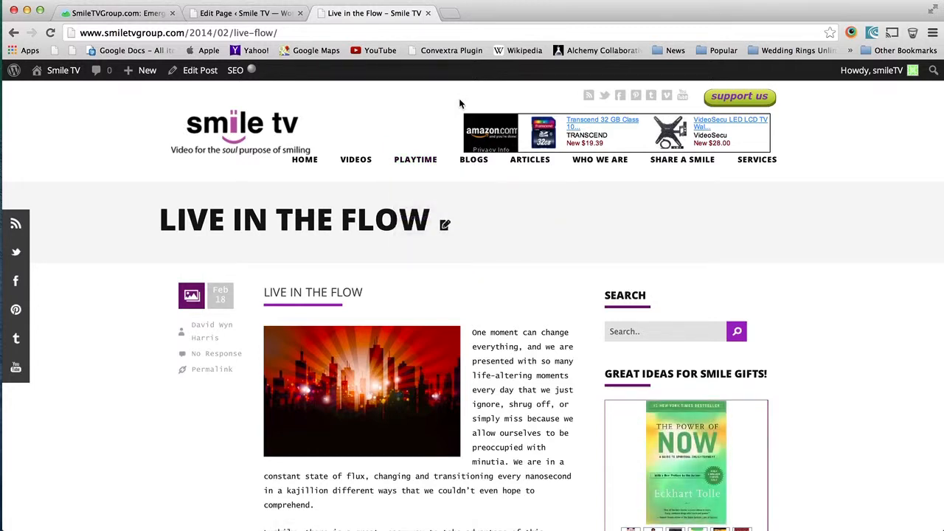